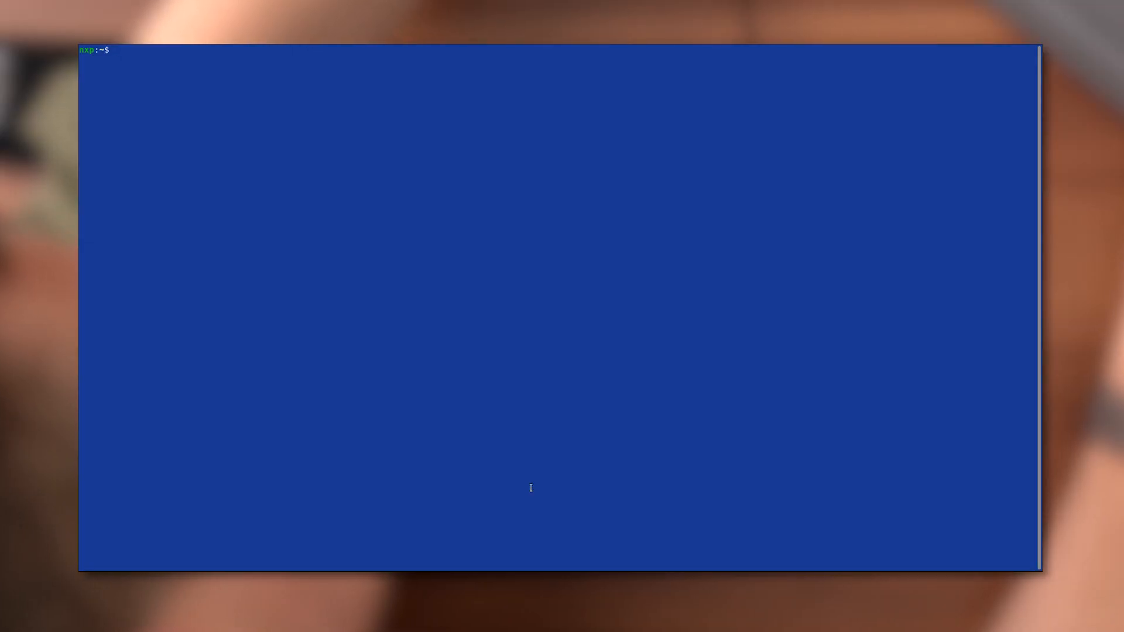
Step: Run dmesg | tail to list the FTDI ports ttyUSB0–ttyUSB3 and begin the minicom command
text(dmesg | tail)
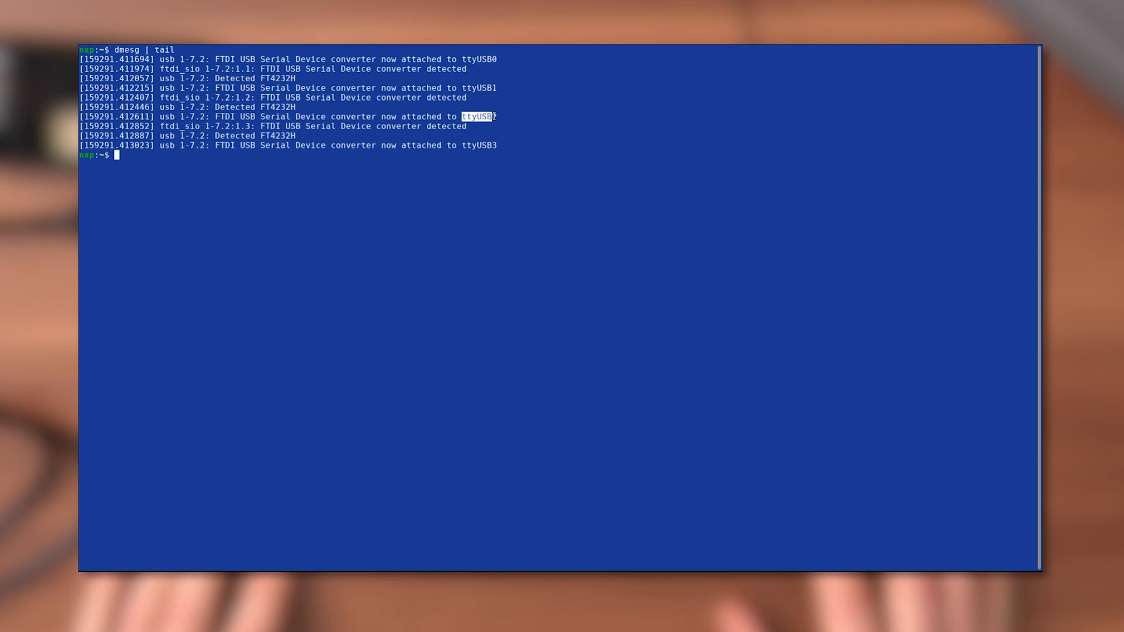
text(minicom)
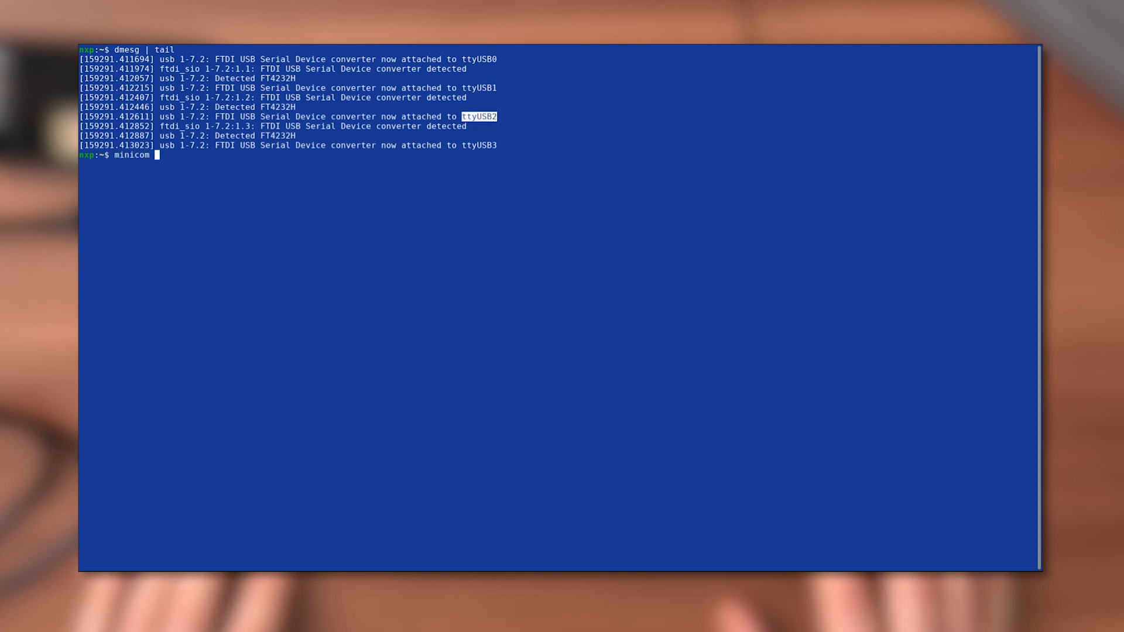
Step: Connect minicom to /dev/ttyUSB2 and show its comm parameters at 115200 8N1
text(-D /dev/ttyUS)
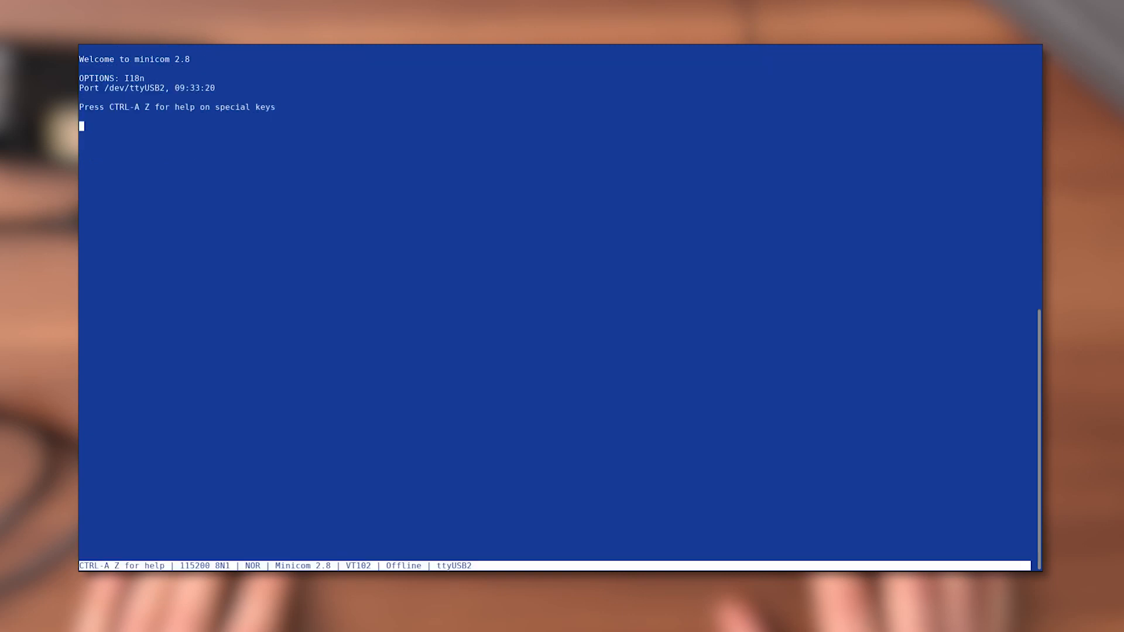
key(p)
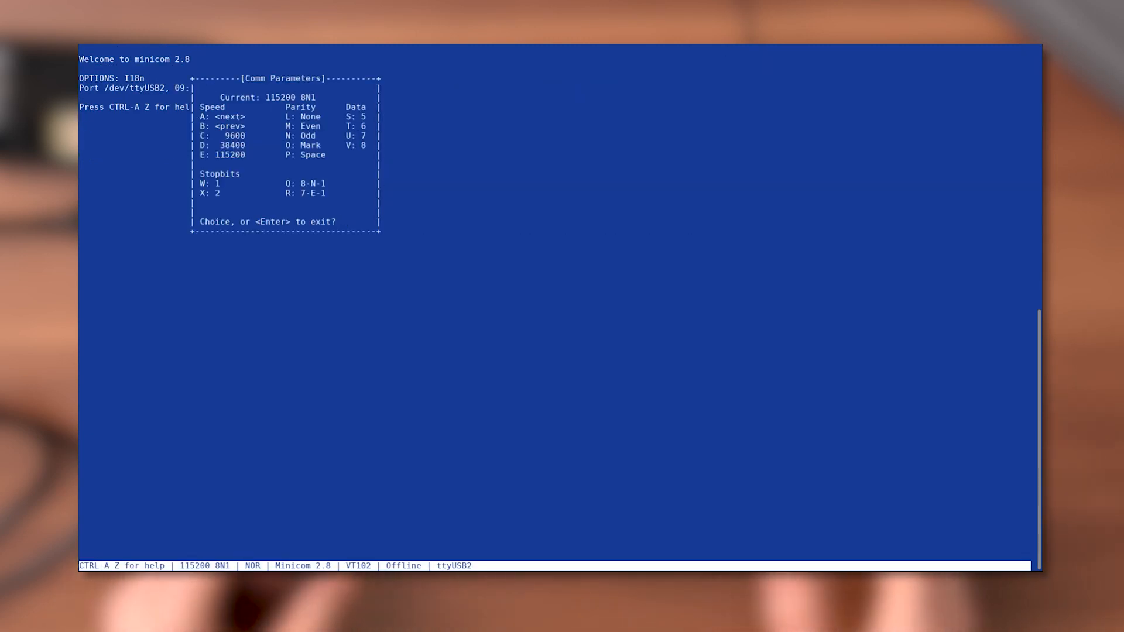